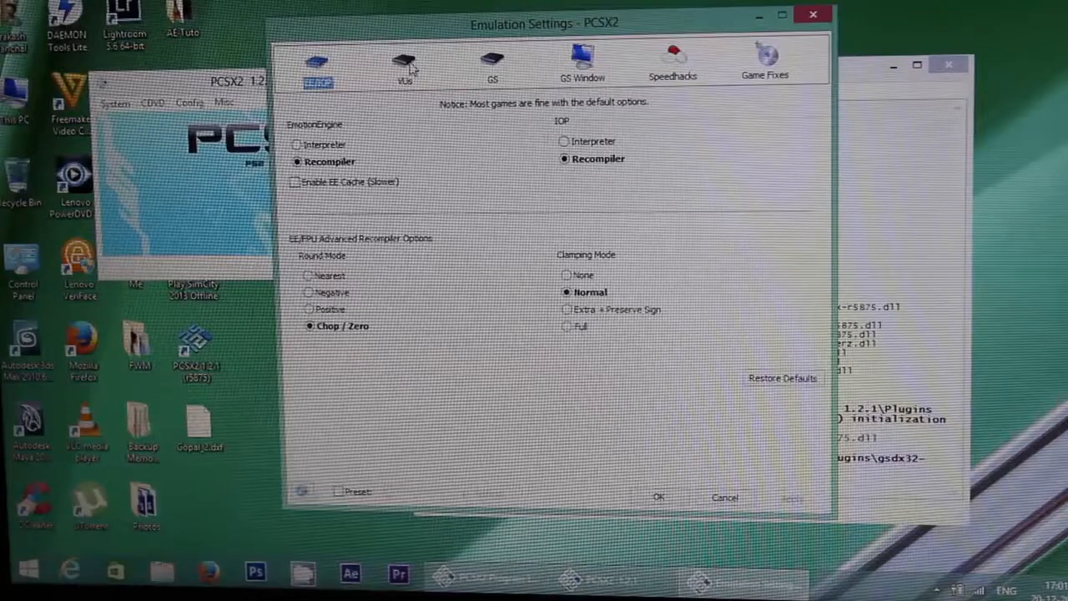
Review the VUs, GS and GS Window settings pages and close Emulation Settings with OK
click(404, 65)
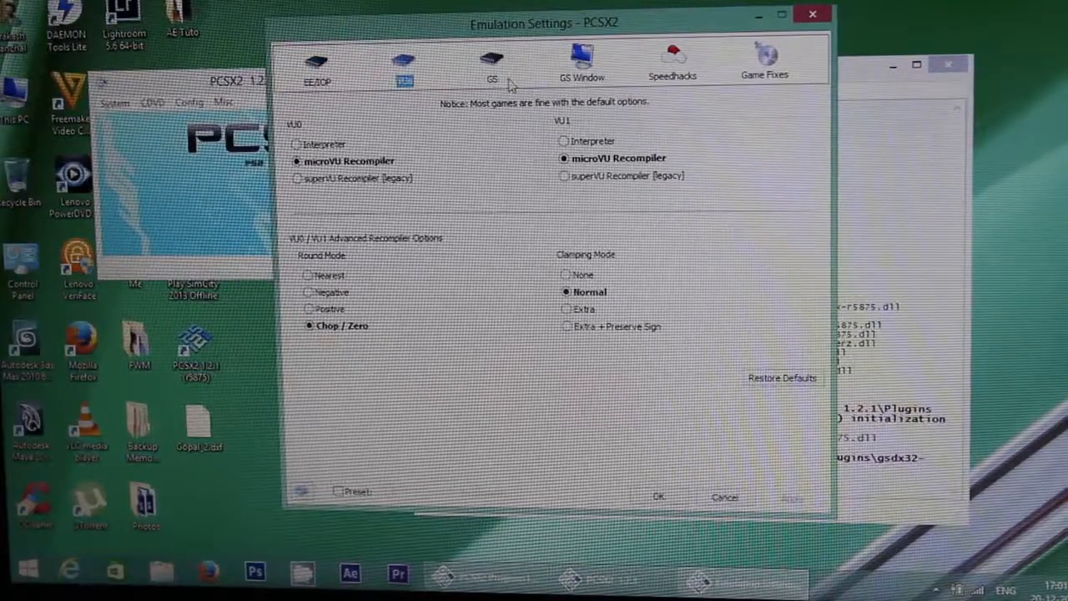
click(491, 64)
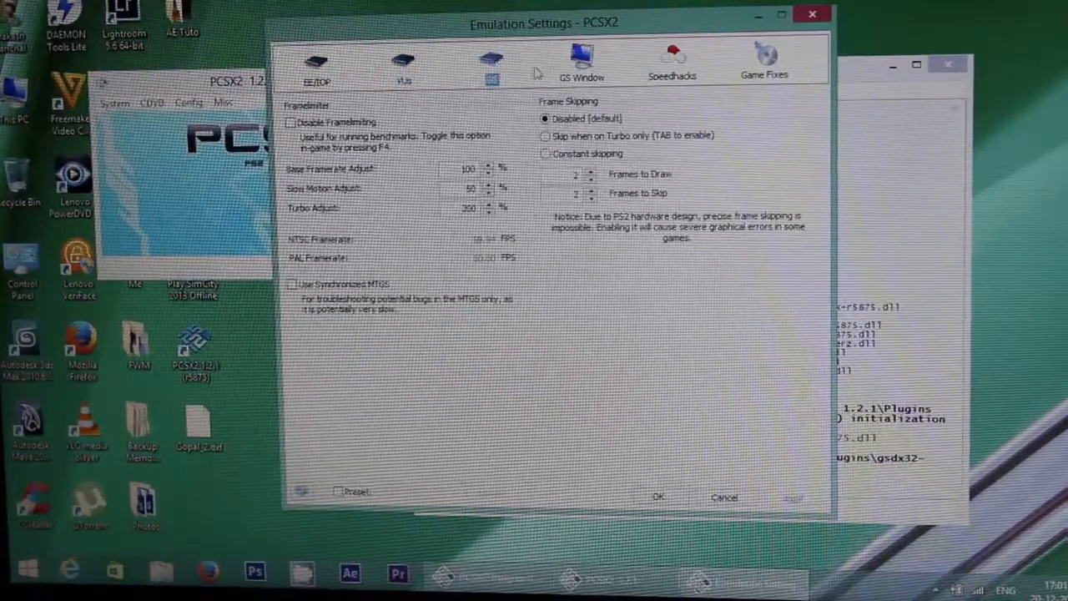
click(581, 60)
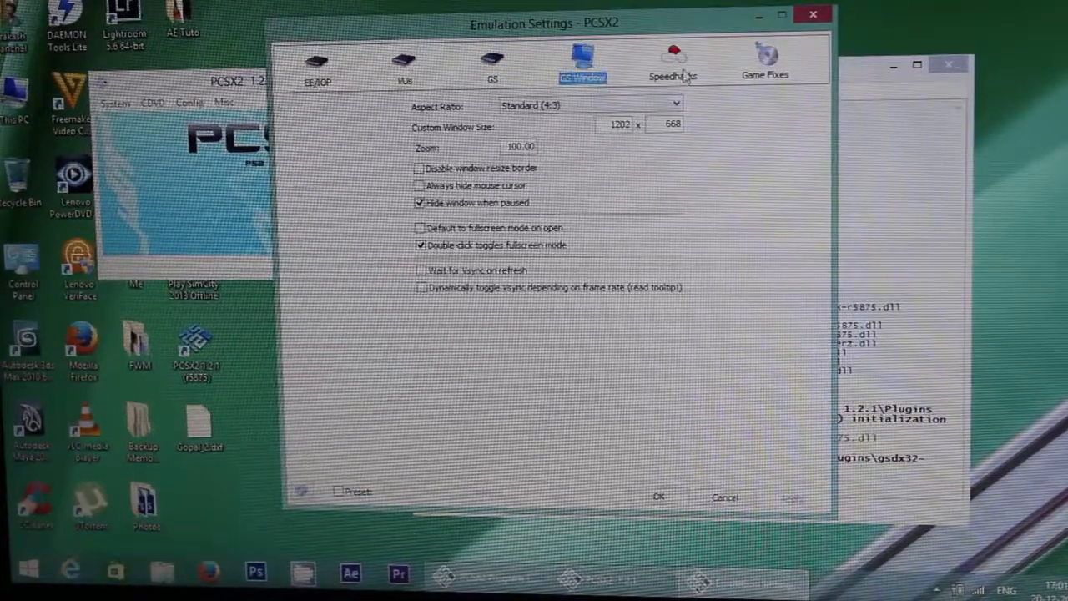
click(673, 64)
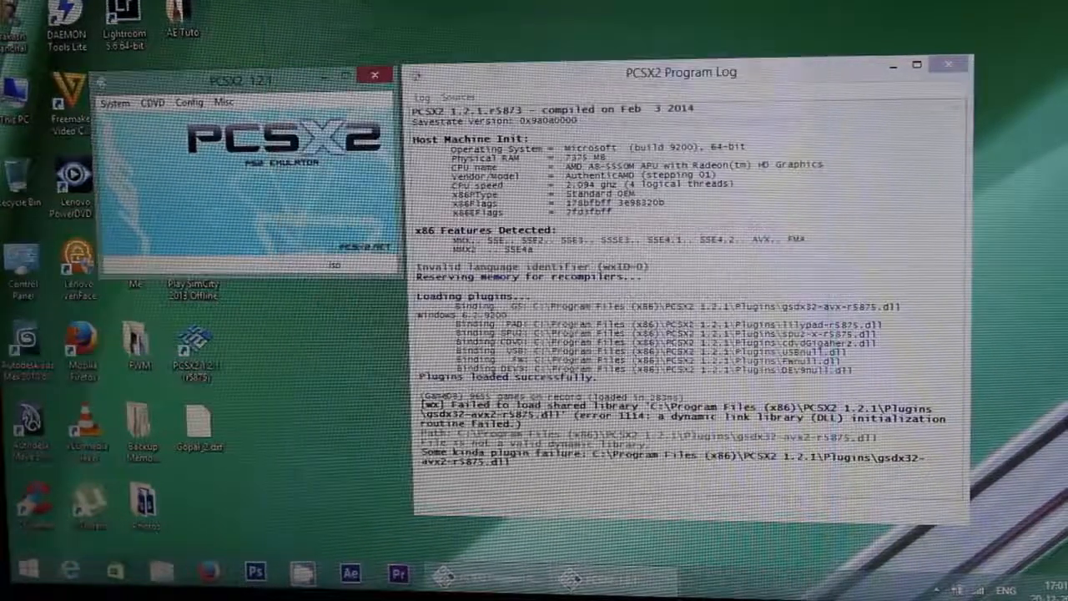
View the memory card manager from Config, then bring up the Plugin/BIOS Selector
click(189, 102)
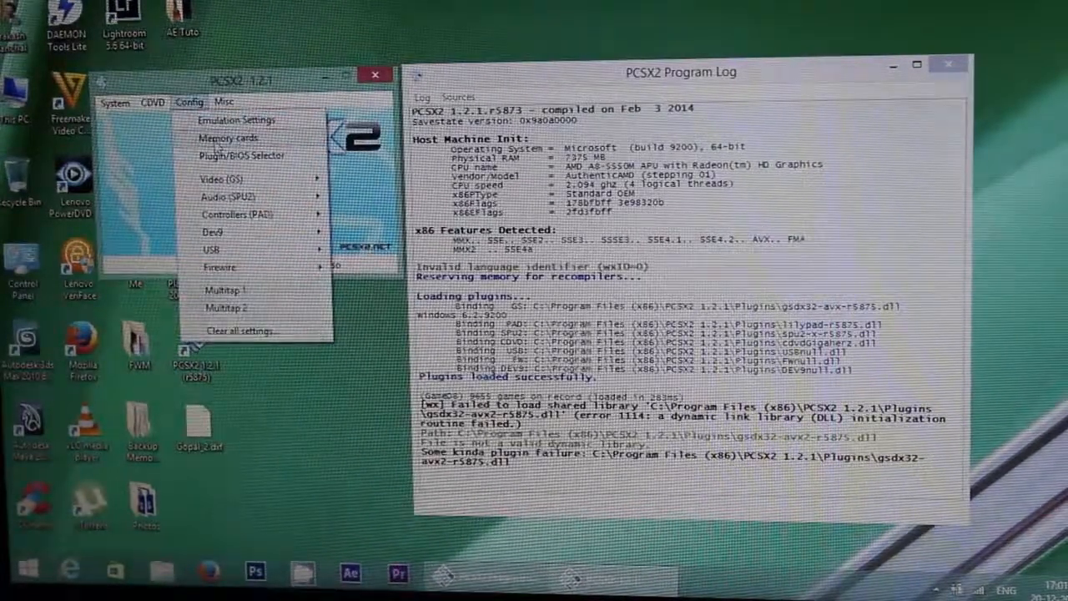
click(227, 136)
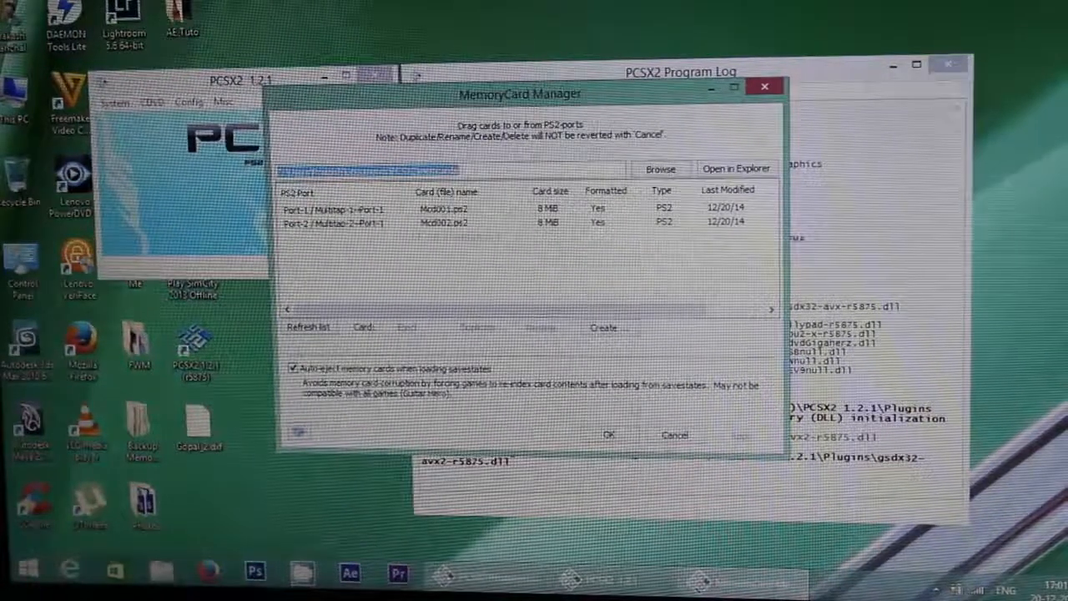
click(674, 434)
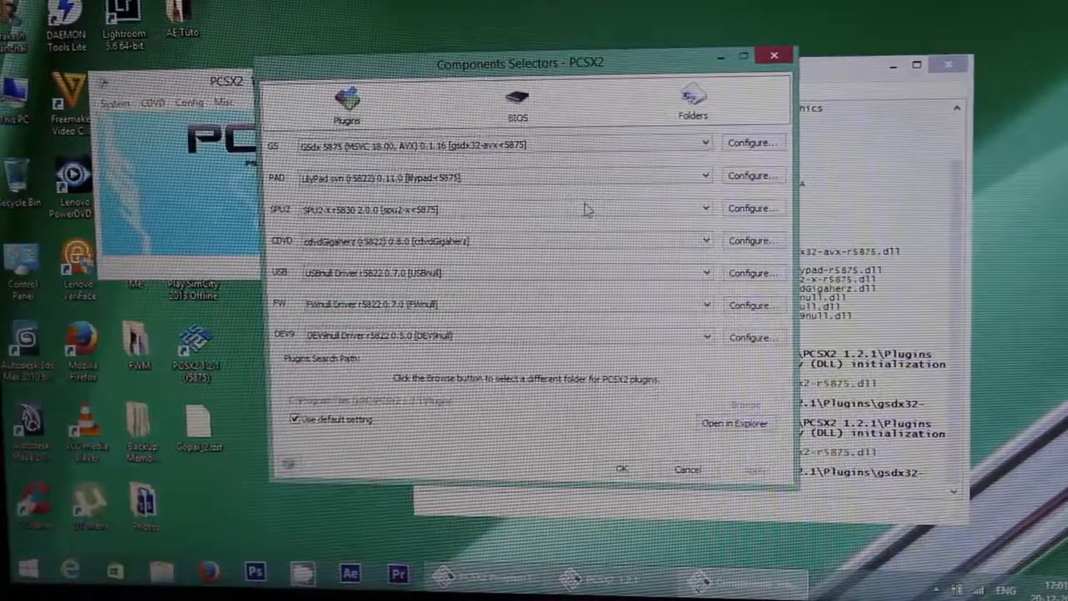
Review the LilyPad pad plugin settings, accept them, and close the Components Selectors
click(751, 142)
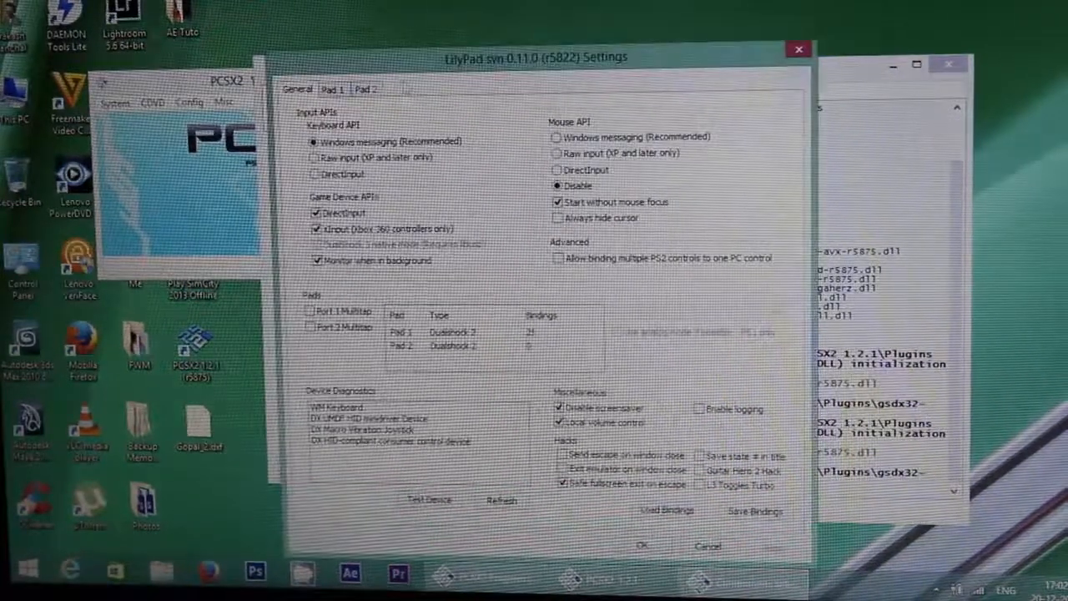
click(334, 90)
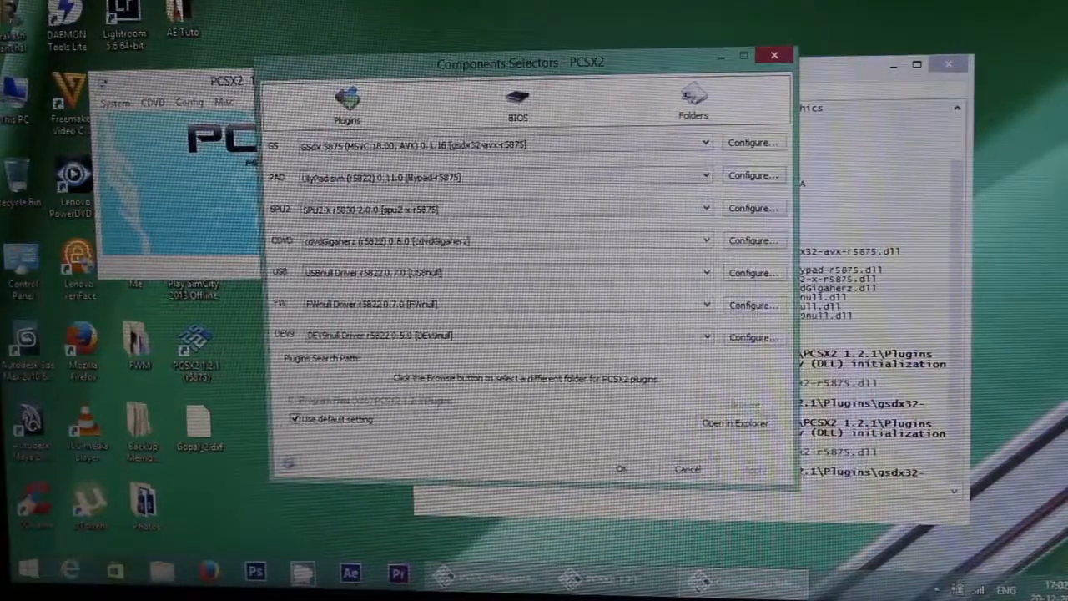
click(621, 467)
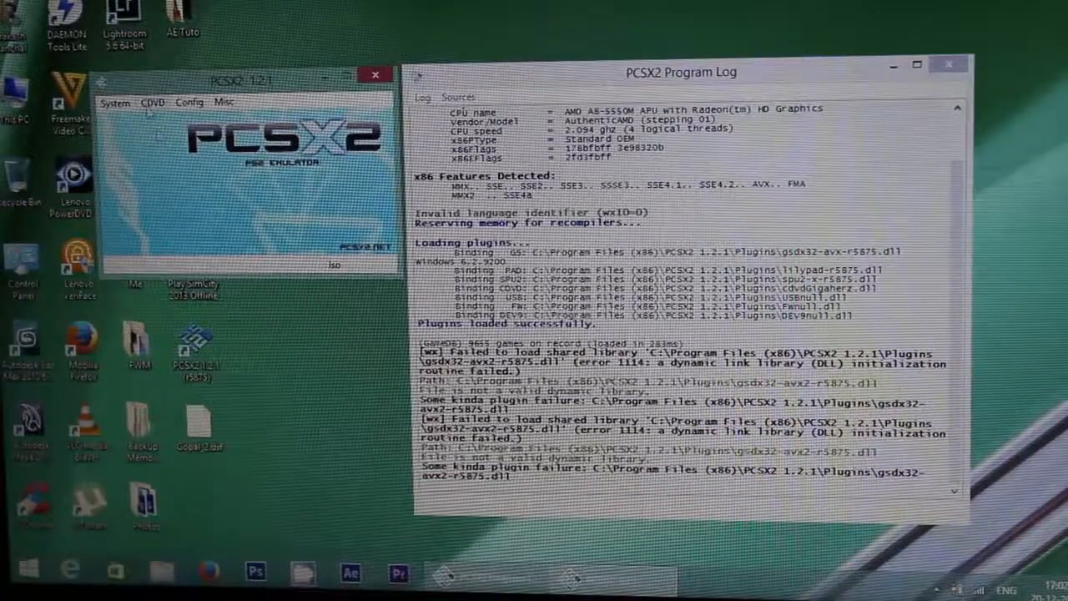
Show the System menu with its Boot CDVD options, ready to boot the game
click(153, 102)
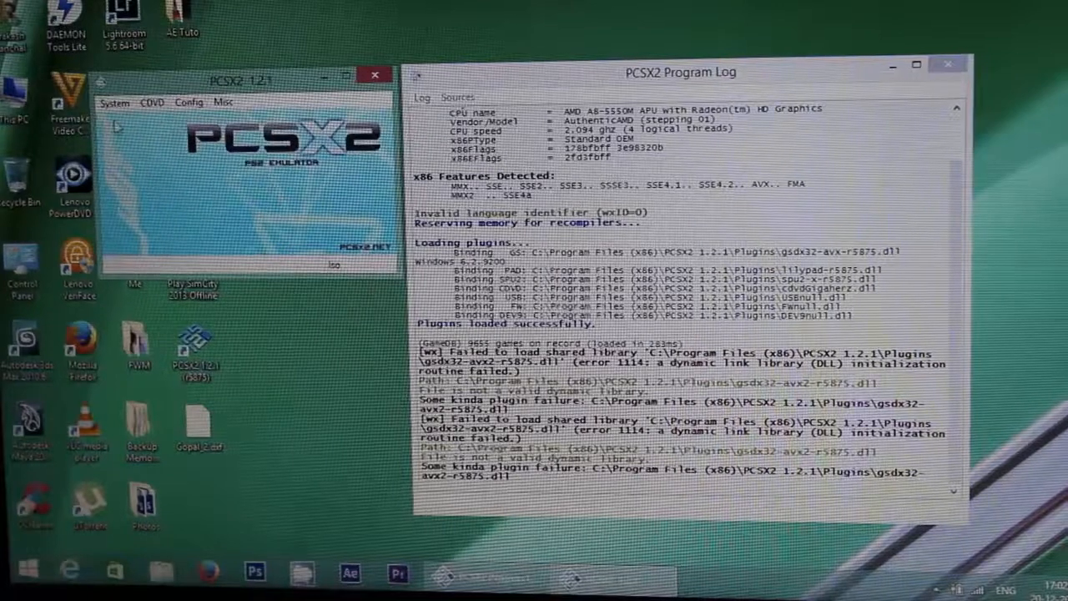
click(114, 101)
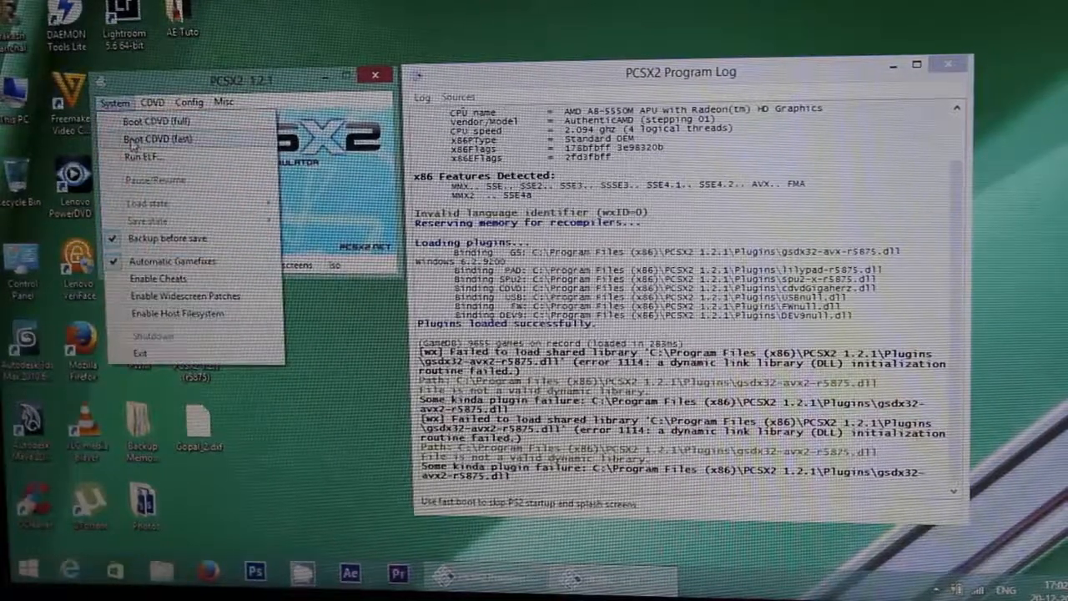